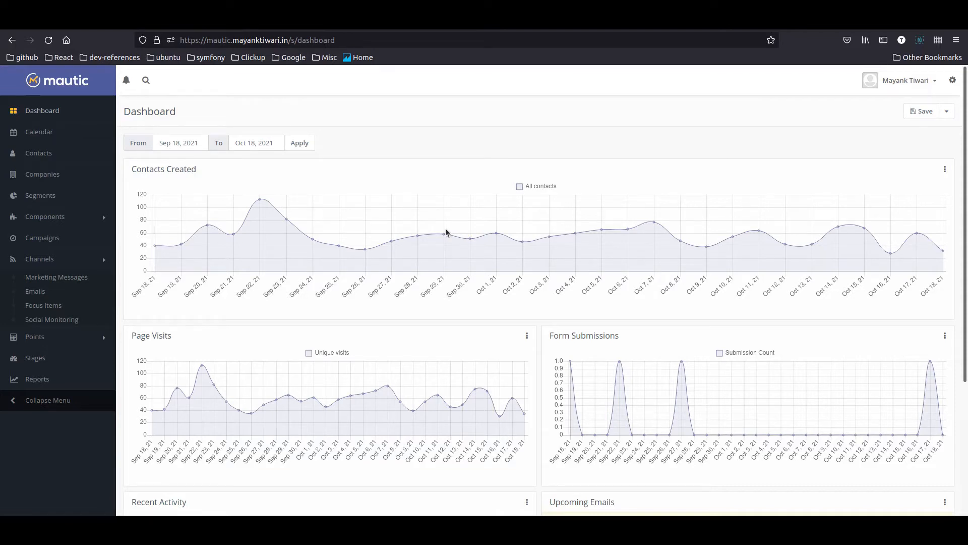
mouse_move(52, 319)
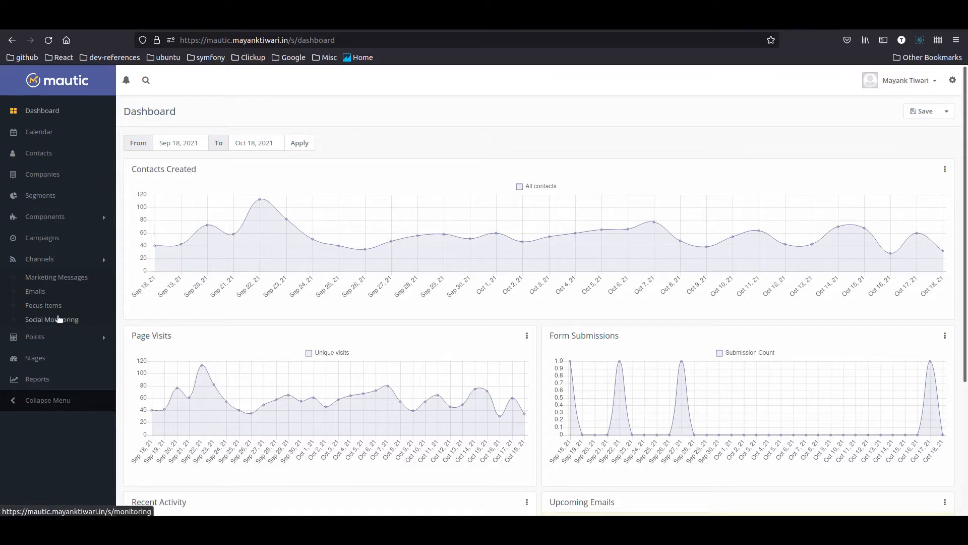
mouse_move(58, 312)
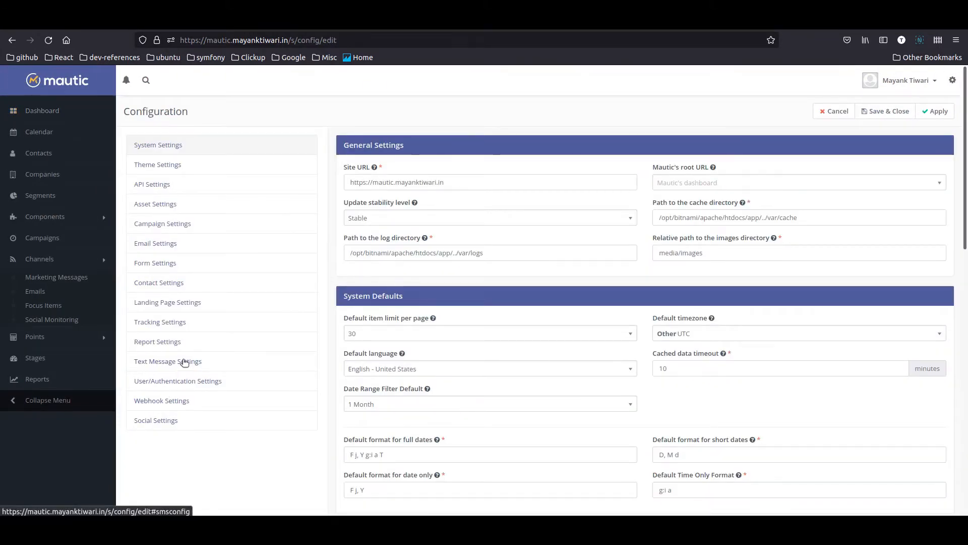
Open Text Message Settings in Configuration, showing the messaging transport notice.
left_click(168, 361)
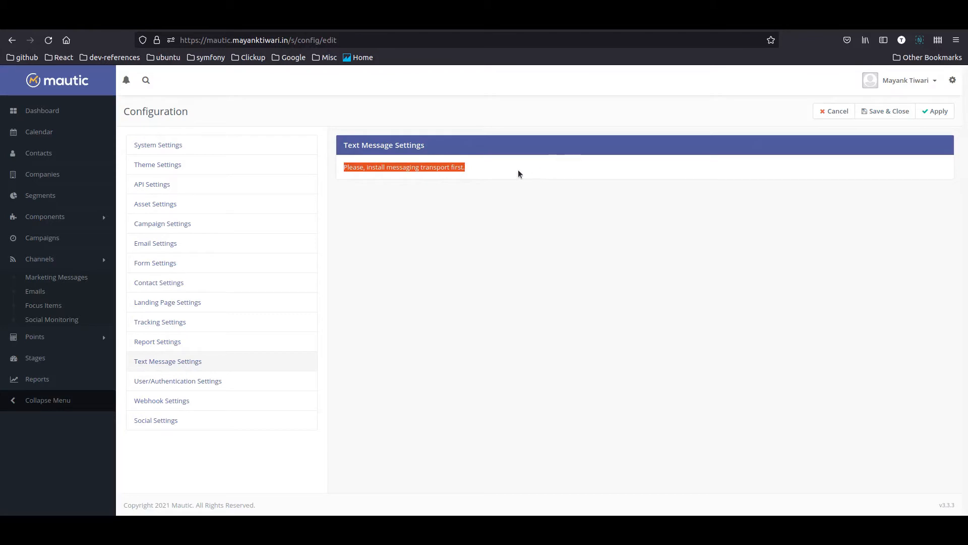
mouse_move(502, 174)
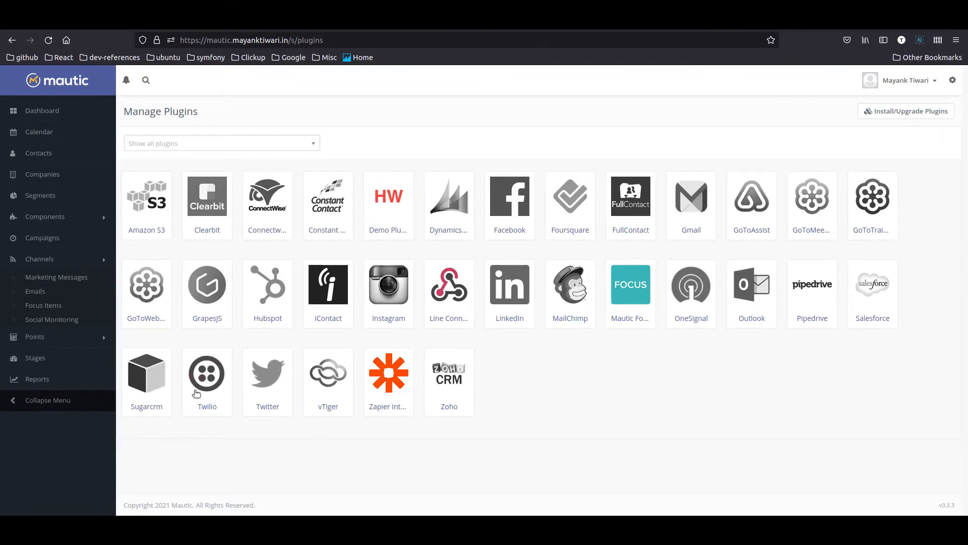
Set the Twilio plugin to Published: Yes and save it.
left_click(206, 373)
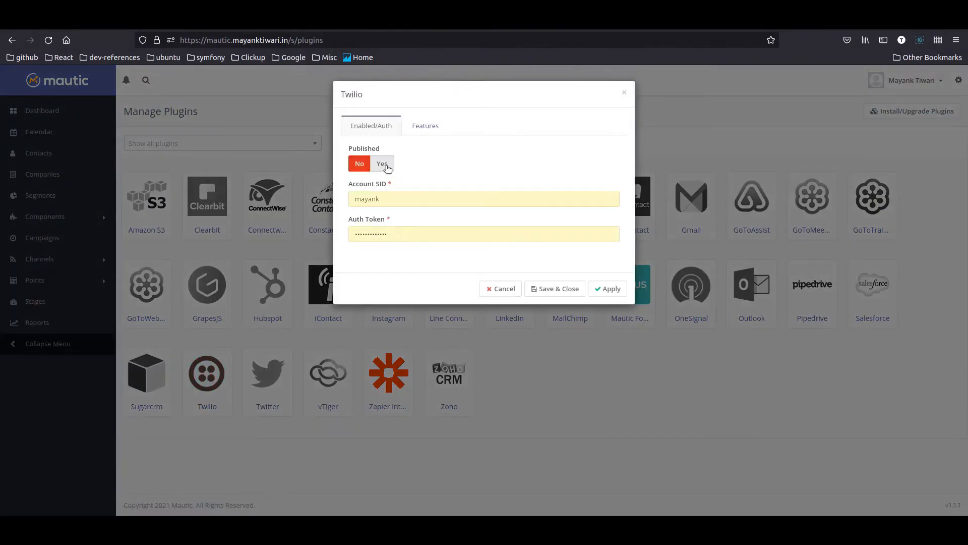
left_click(382, 164)
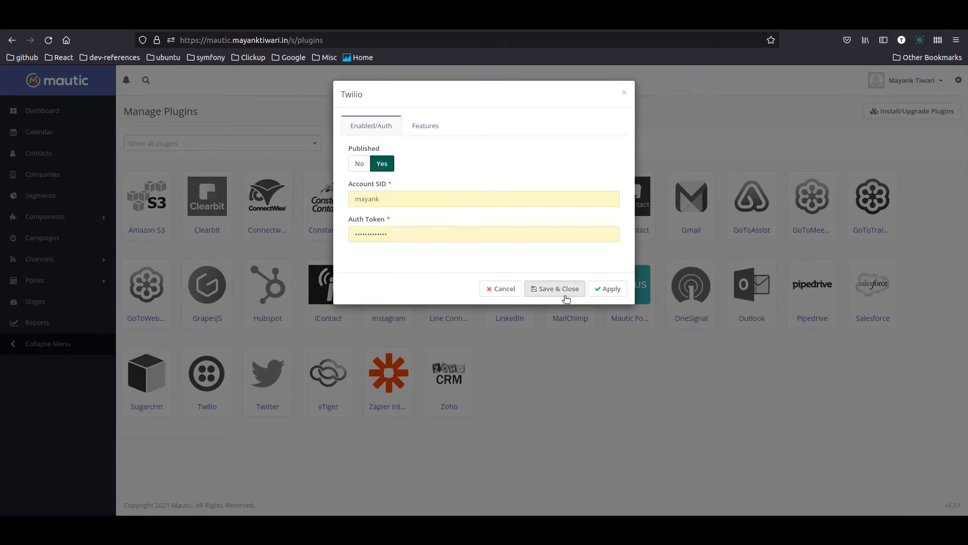
left_click(555, 288)
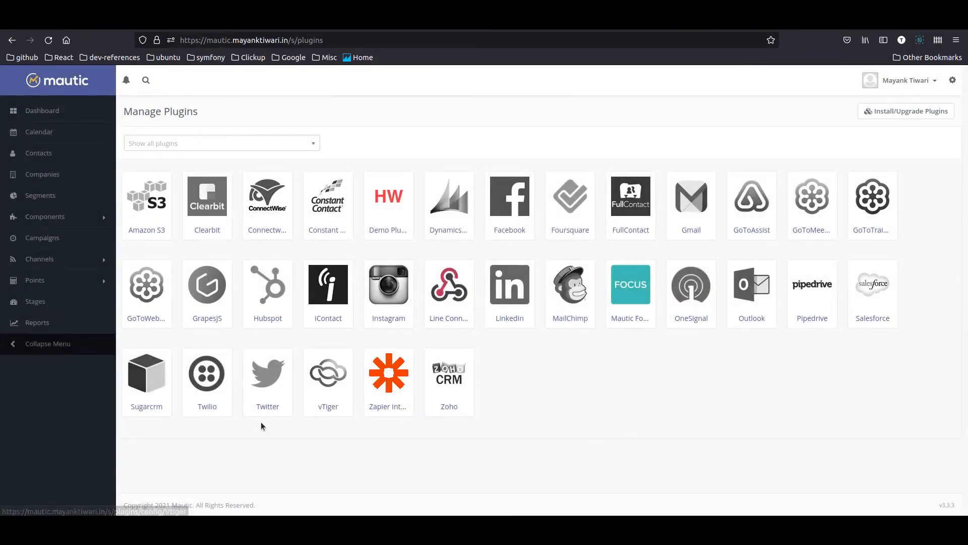
Go to Channels > Text Messages, which lists no messages yet.
left_click(40, 259)
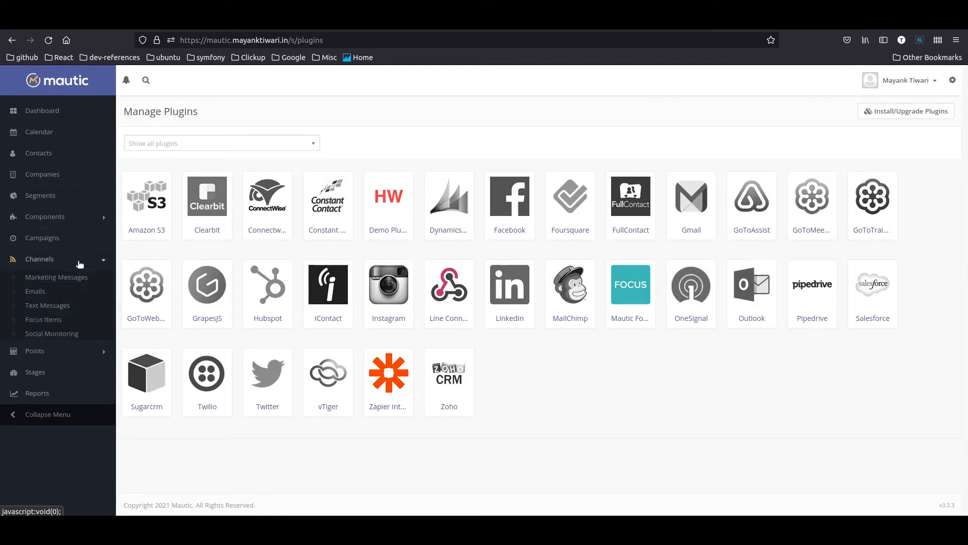
mouse_move(47, 305)
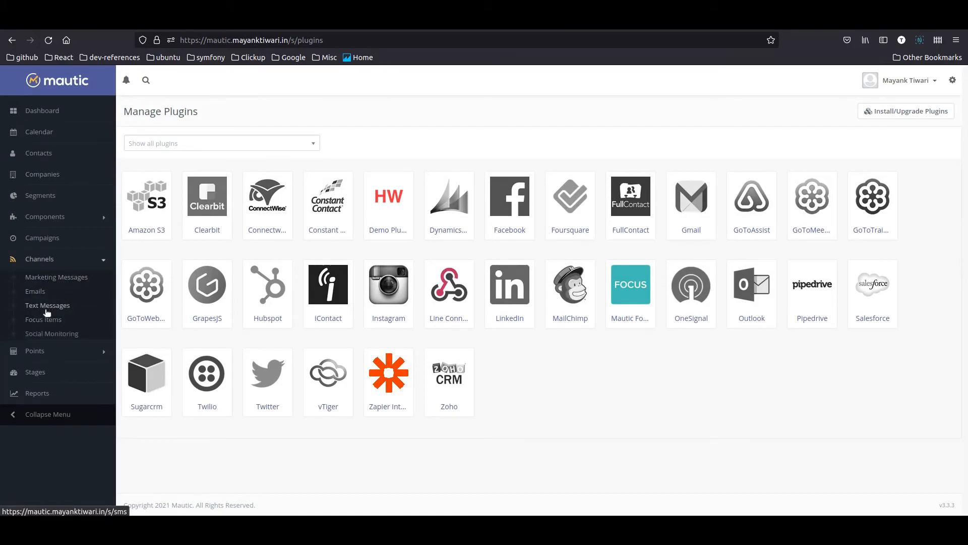
mouse_move(50, 311)
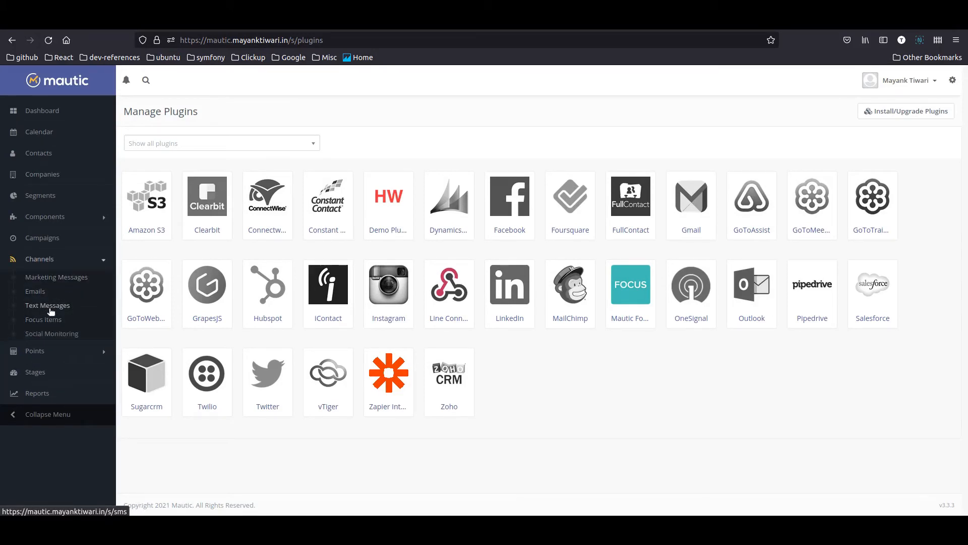
left_click(48, 305)
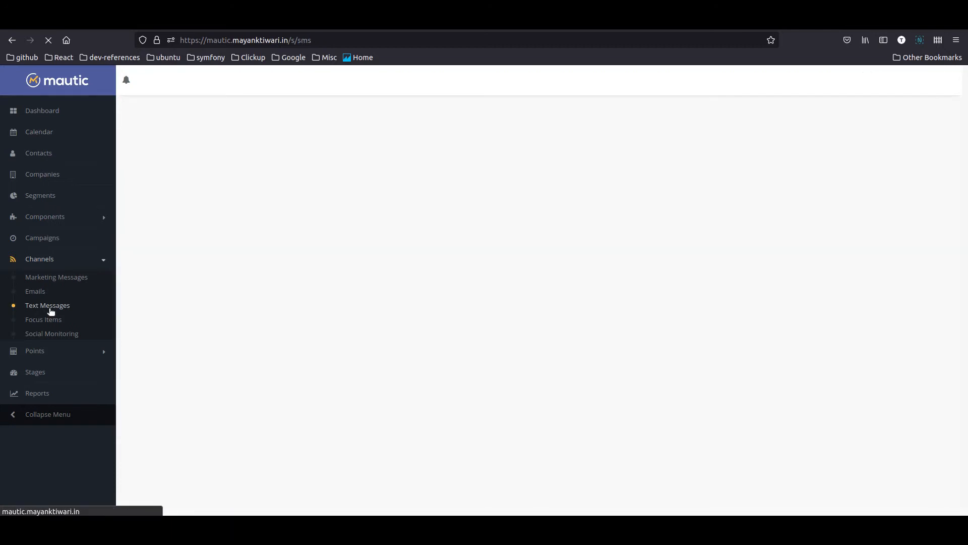
left_click(47, 305)
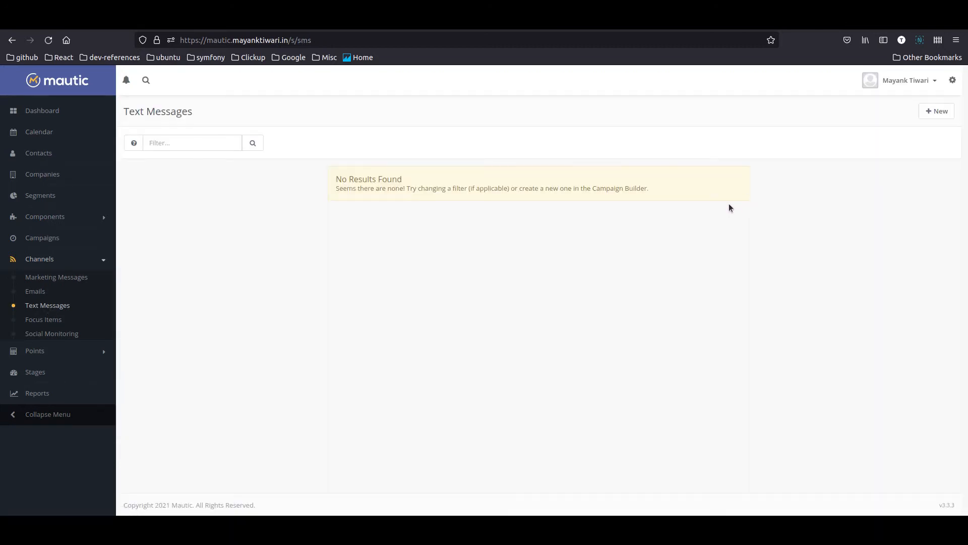
mouse_move(937, 211)
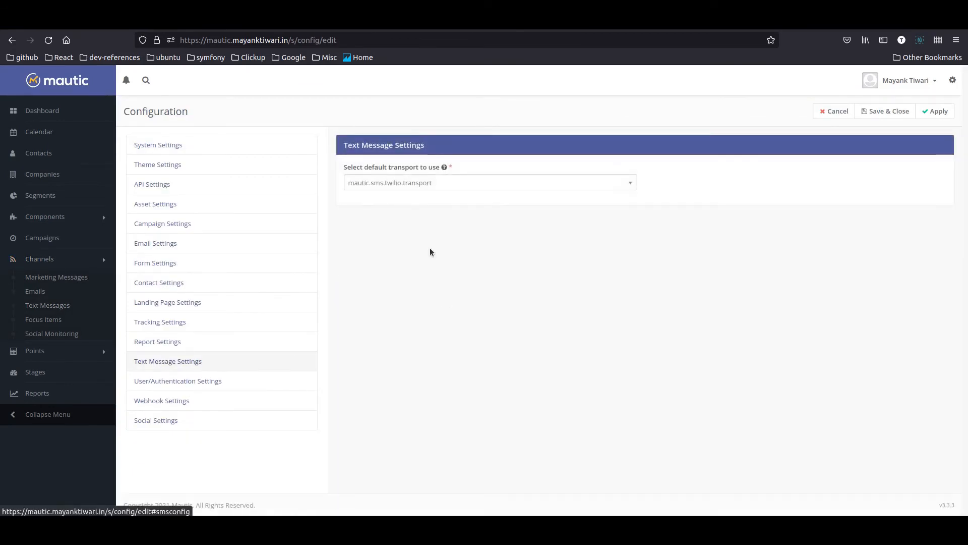
mouse_move(437, 170)
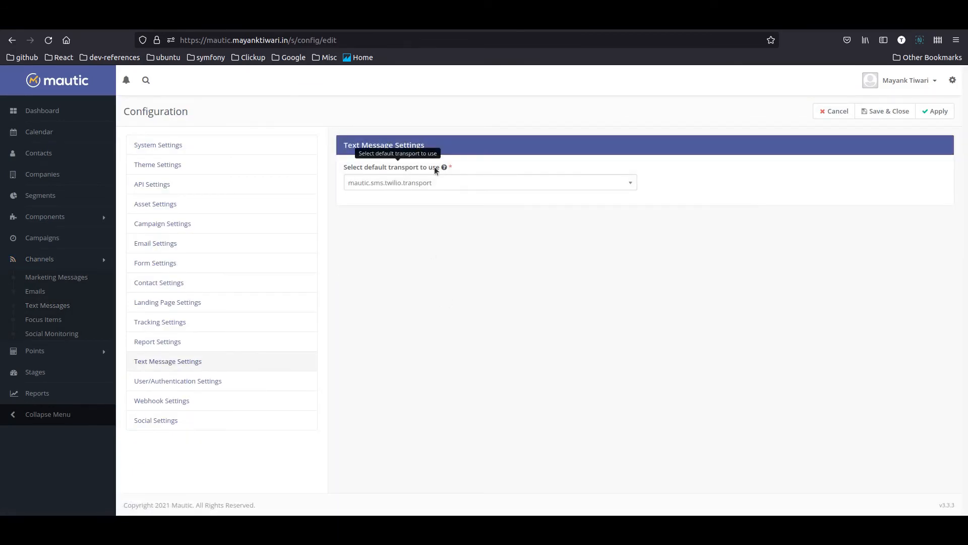
mouse_move(446, 186)
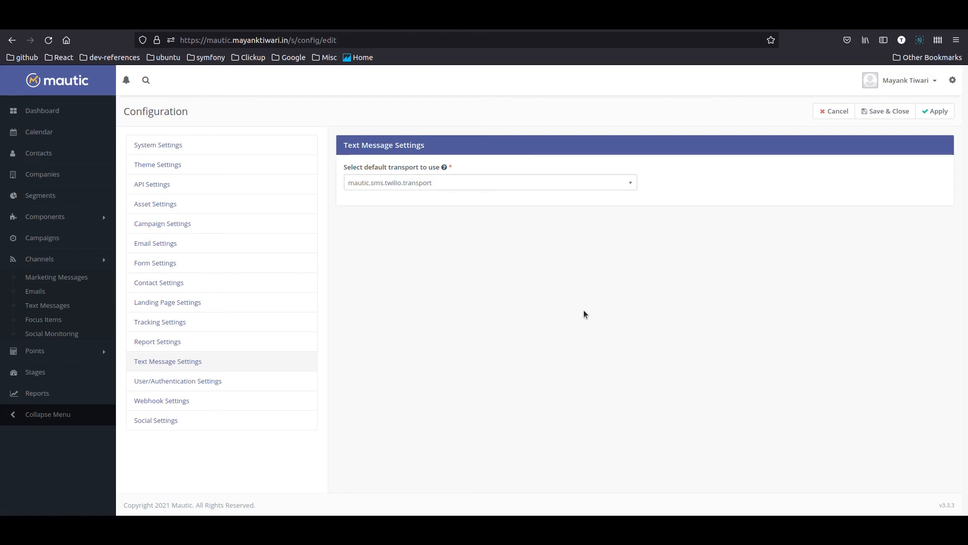
mouse_move(389, 296)
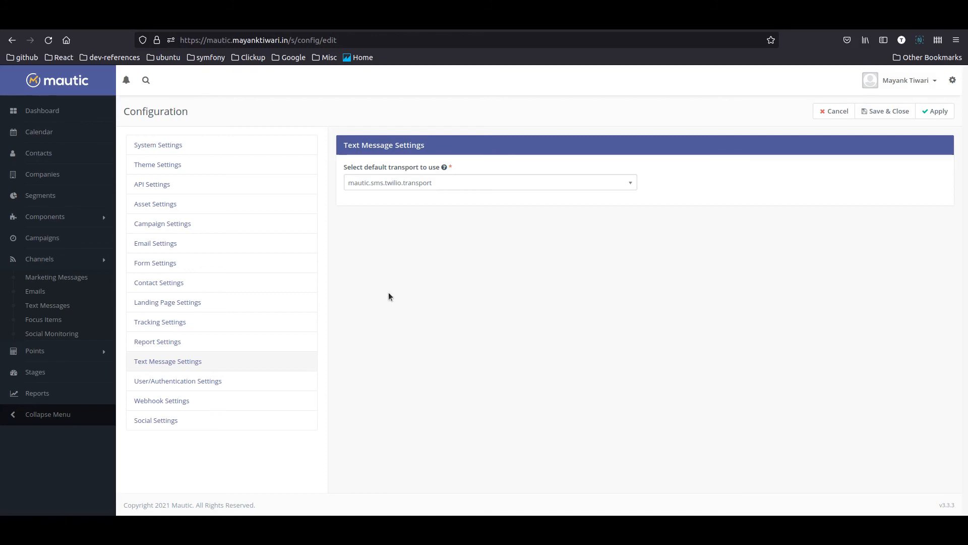